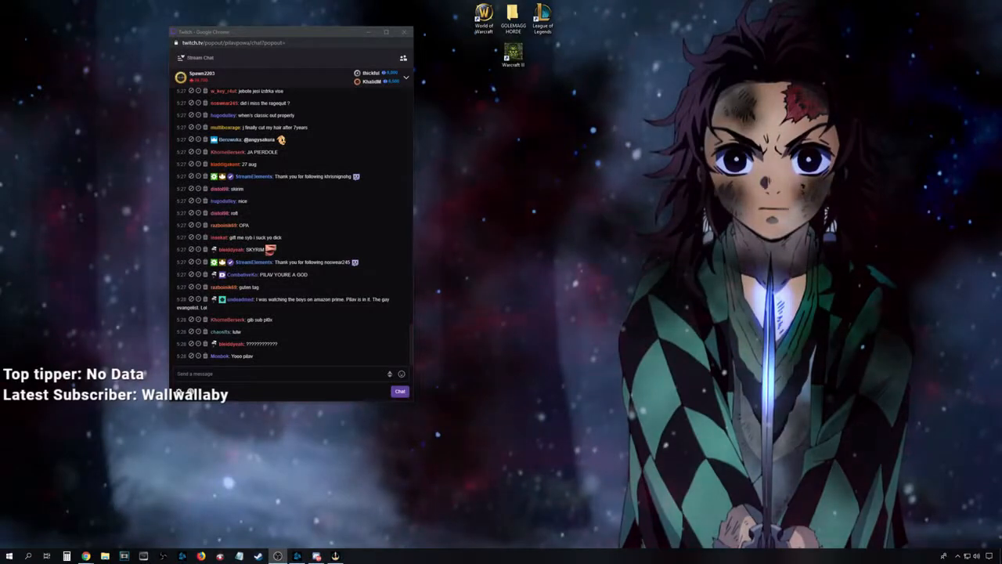
Scroll down past the Twitch chat to reach a new blank Paint canvas.
scroll("down", 3)
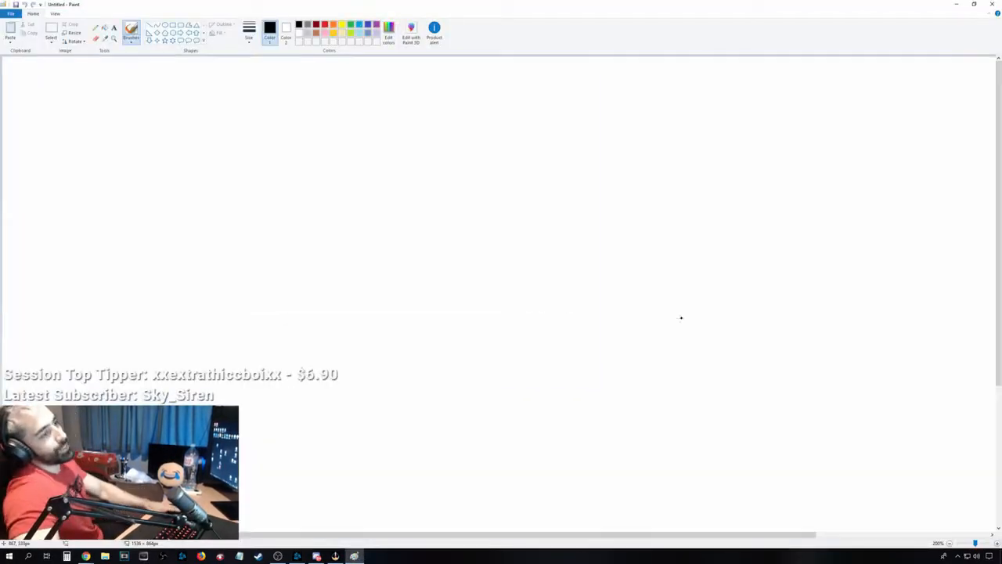
mouse_move(628, 248)
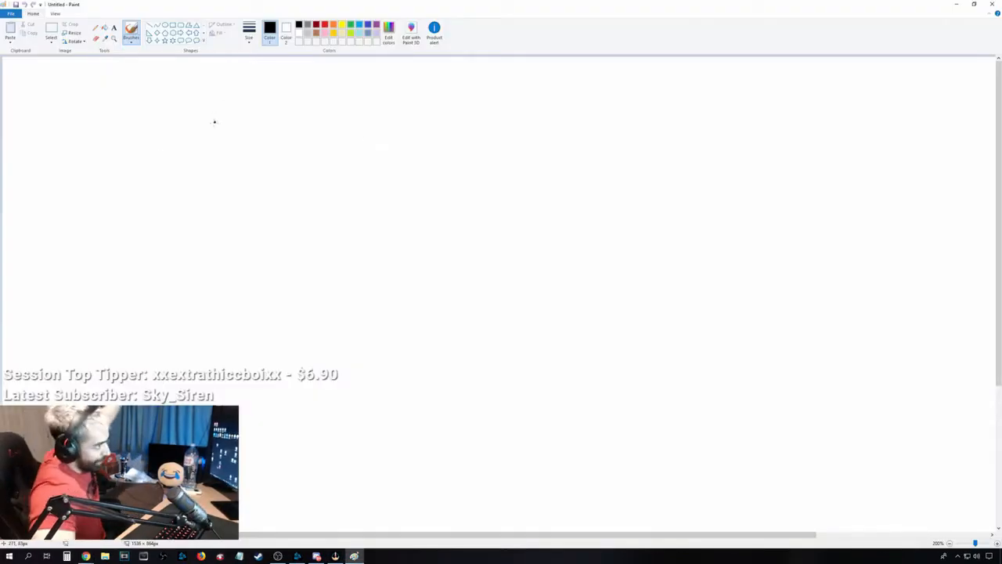
Draw freehand black blob outlines, starting with the left edge of the first continent.
left_click_drag(115, 127, 152, 230)
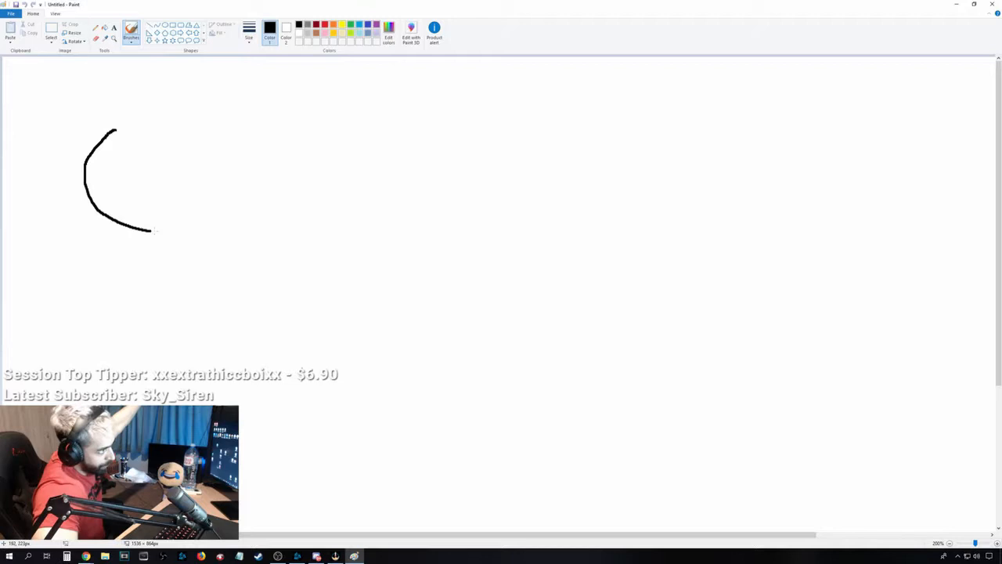
left_click_drag(118, 231, 118, 129)
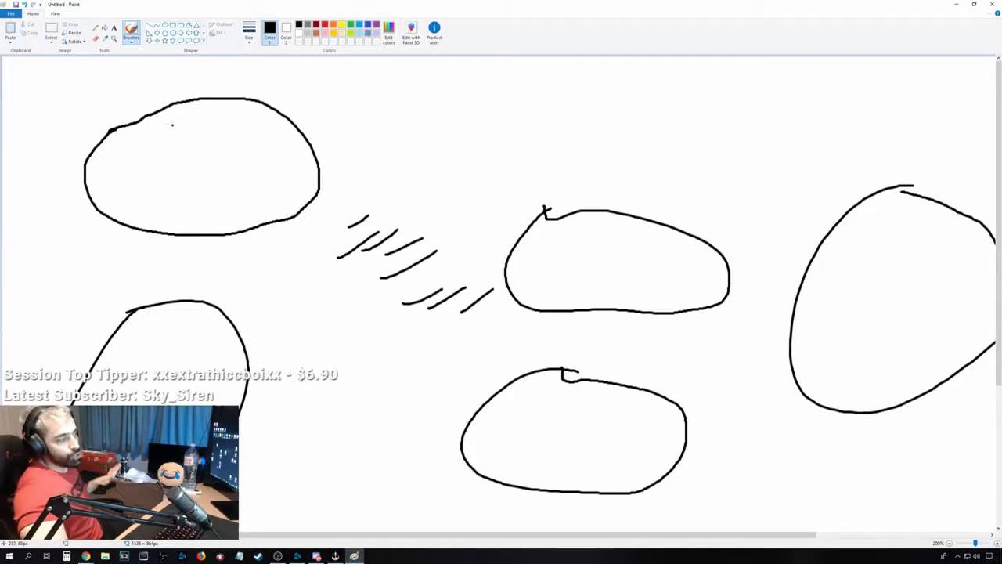
Draw long diagonal and vertical strokes crossing through the top-left blob.
left_click_drag(85, 104, 337, 239)
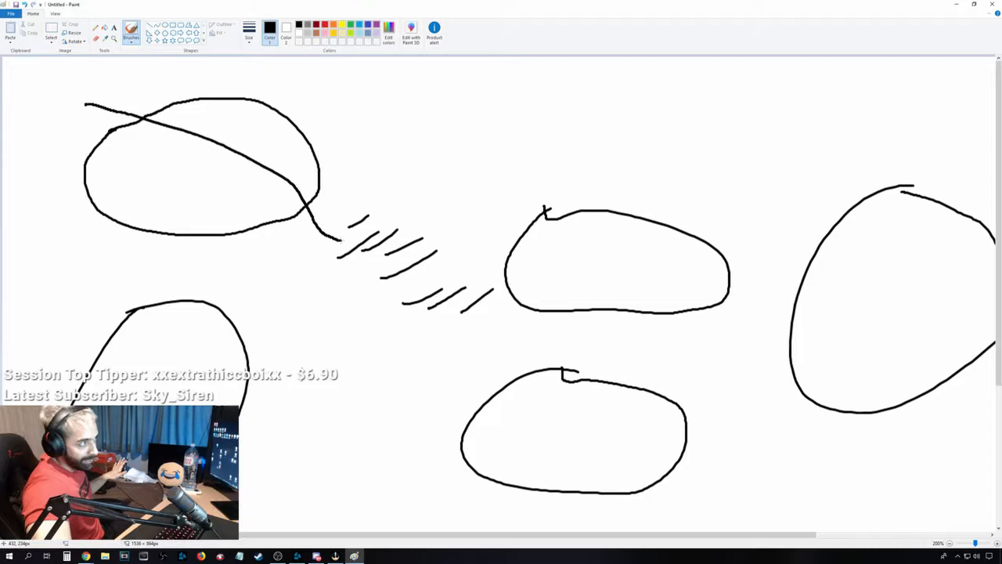
left_click_drag(235, 86, 235, 250)
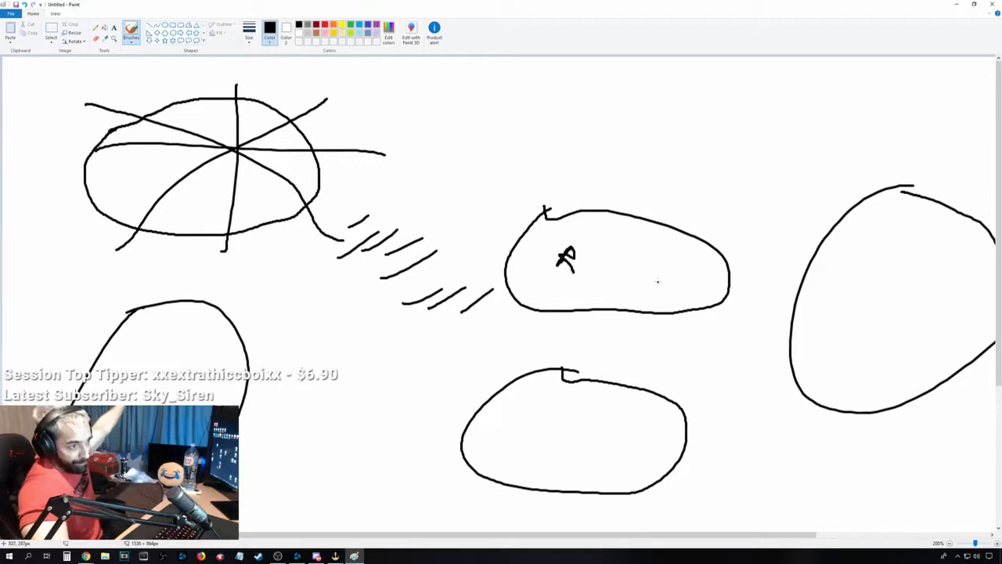
Write a G in the middle blob and add short strokes near the A.
left_click_drag(646, 286, 660, 304)
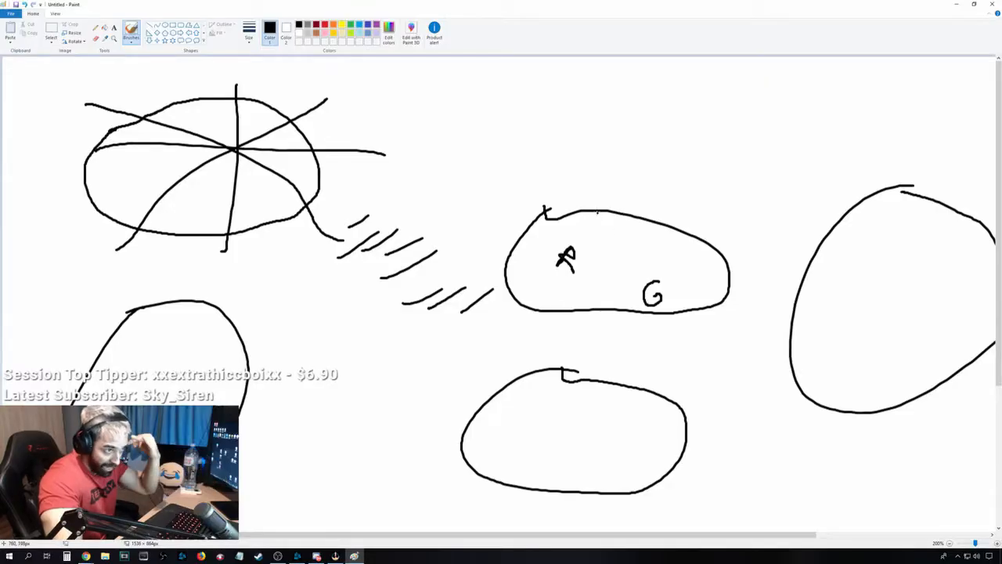
left_click_drag(599, 223, 630, 192)
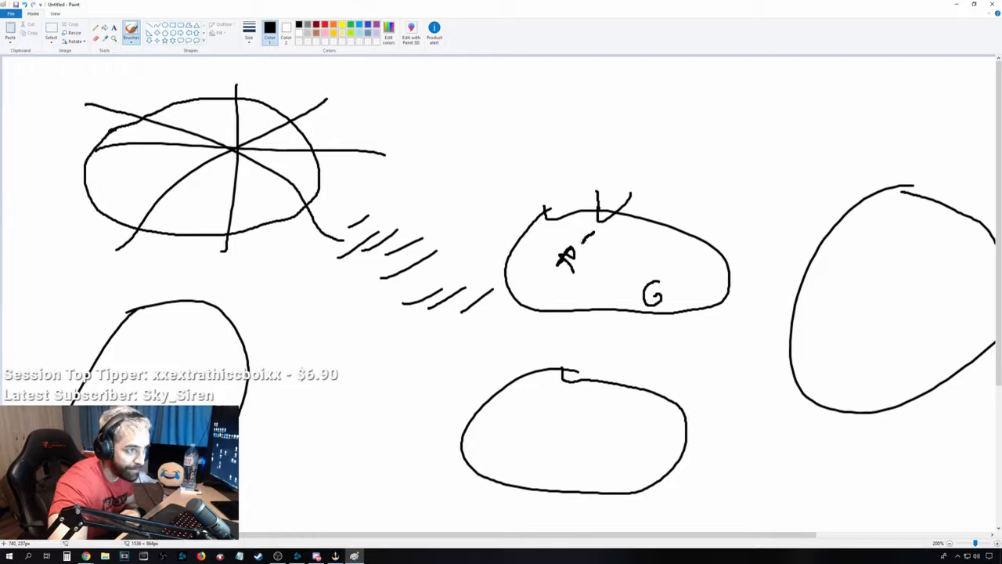
left_click_drag(588, 227, 635, 282)
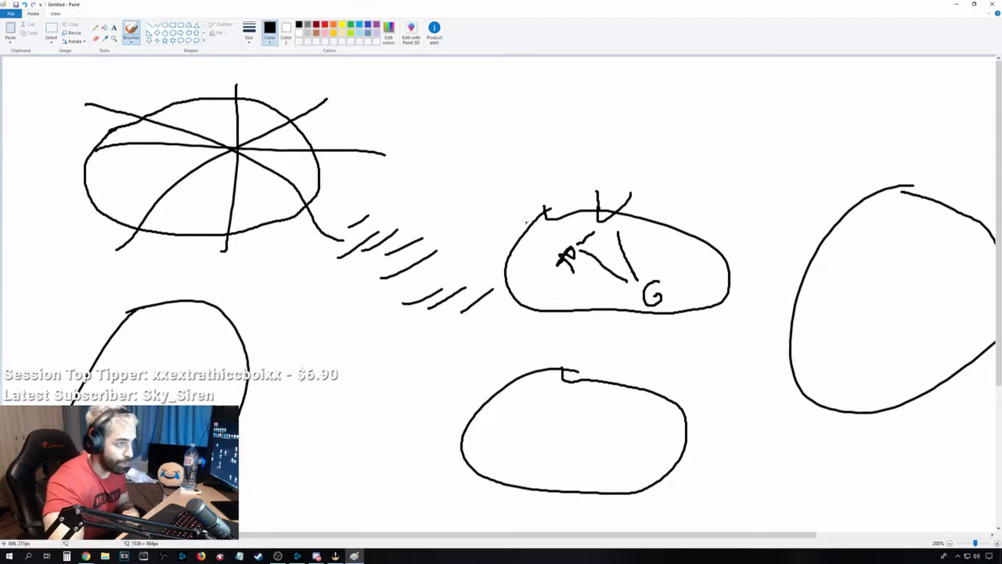
Sketch a circled question mark and an upward arrow beside the middle blob.
left_click_drag(489, 207, 525, 211)
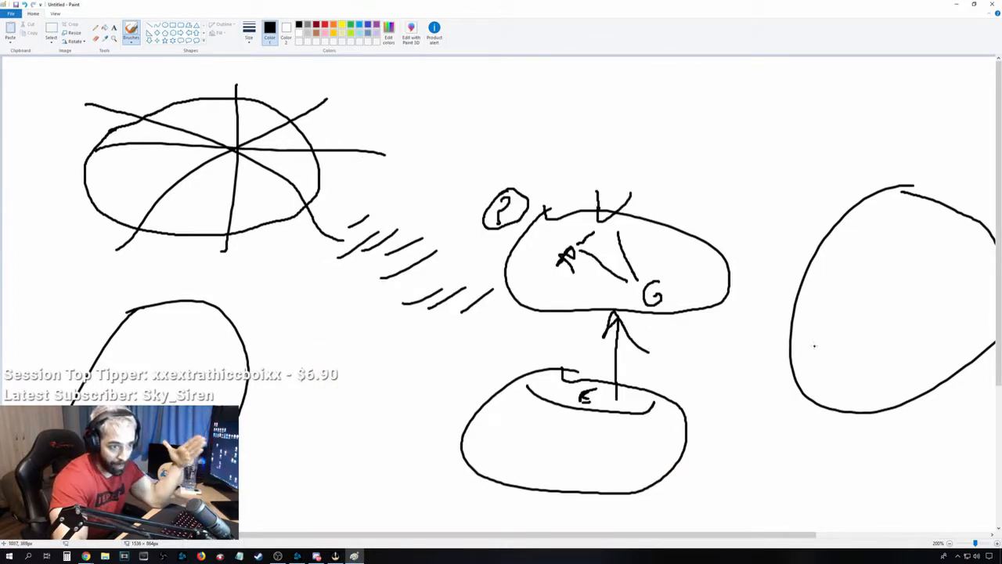
Circle the middle blob's letters and add an arrow stroke from the right blob.
left_click_drag(728, 313, 900, 368)
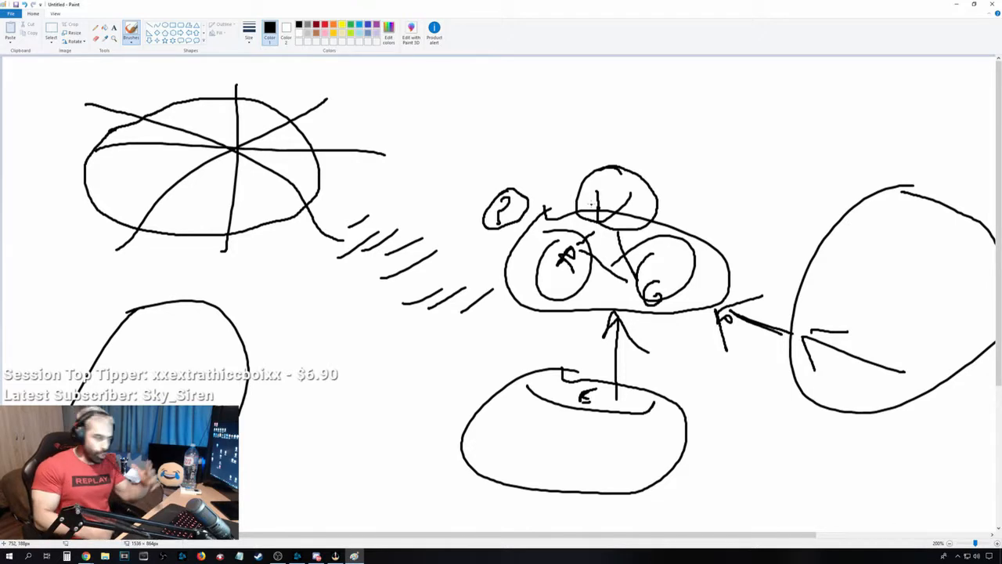
left_click_drag(709, 196, 751, 153)
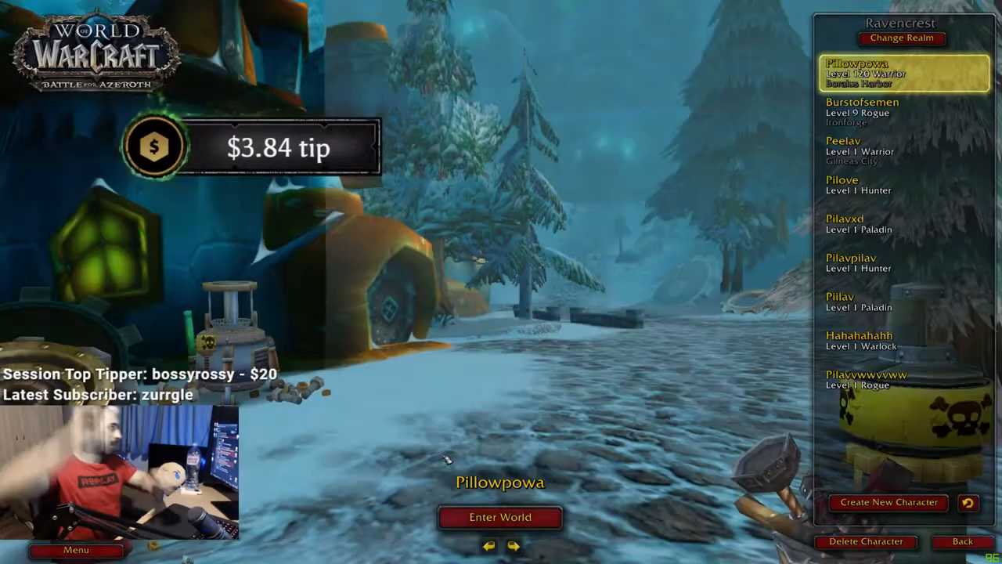
Enter the world with the highlighted level 120 Warrior.
left_click(500, 517)
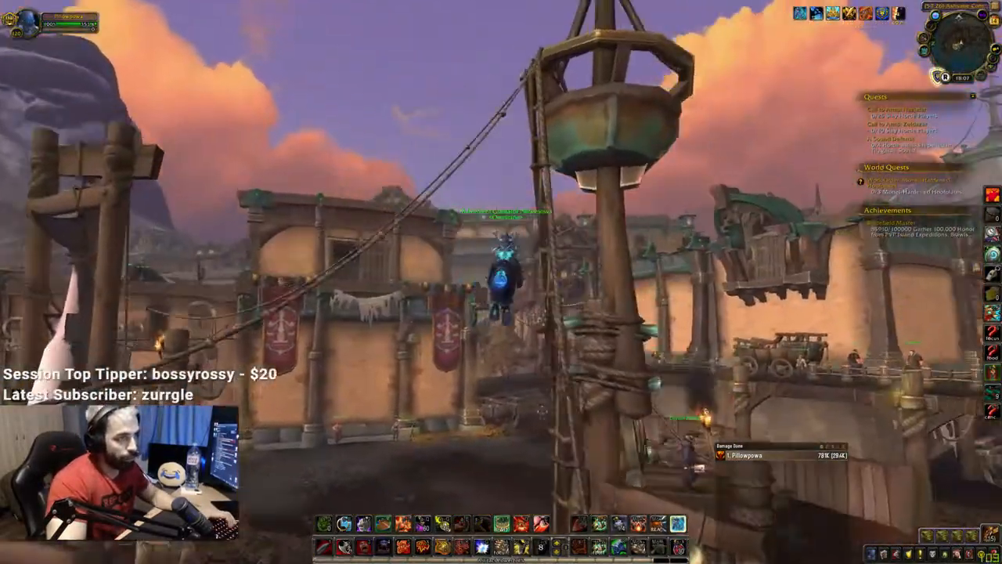
Open the harbour reward chest, revealing Leadplate Legguards, Titan Residuum and a Mythic Keystone.
key("m")
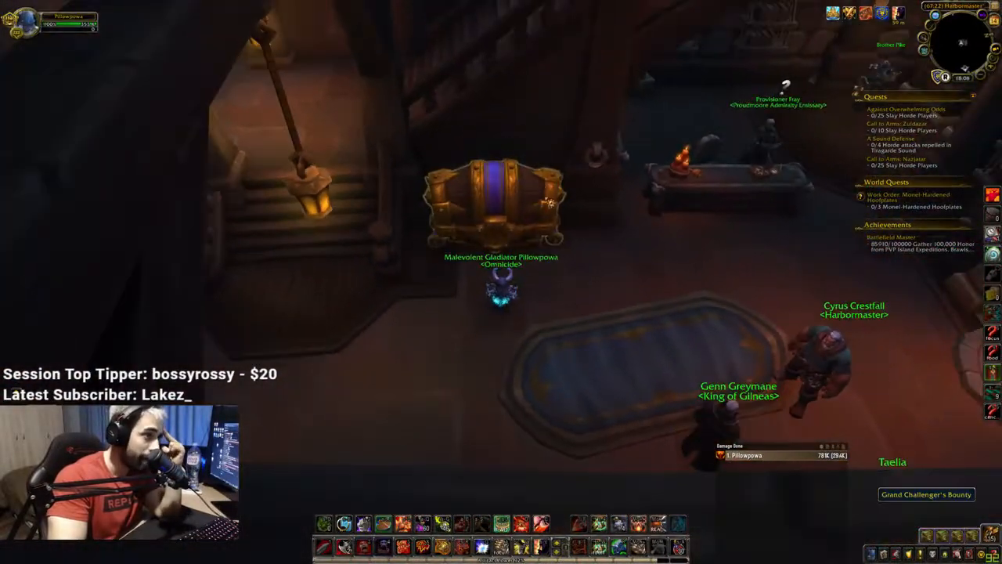
left_click(494, 195)
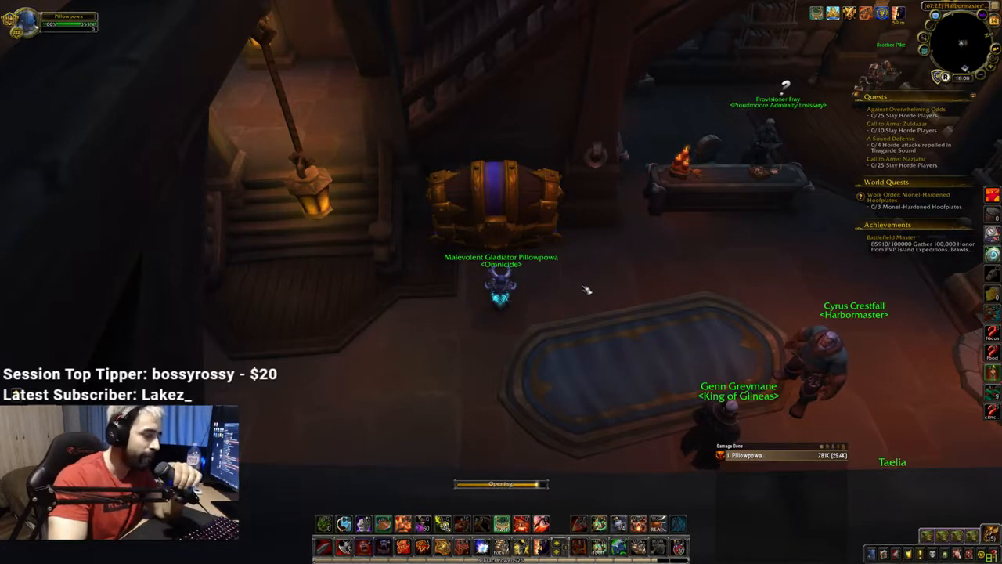
left_click(494, 196)
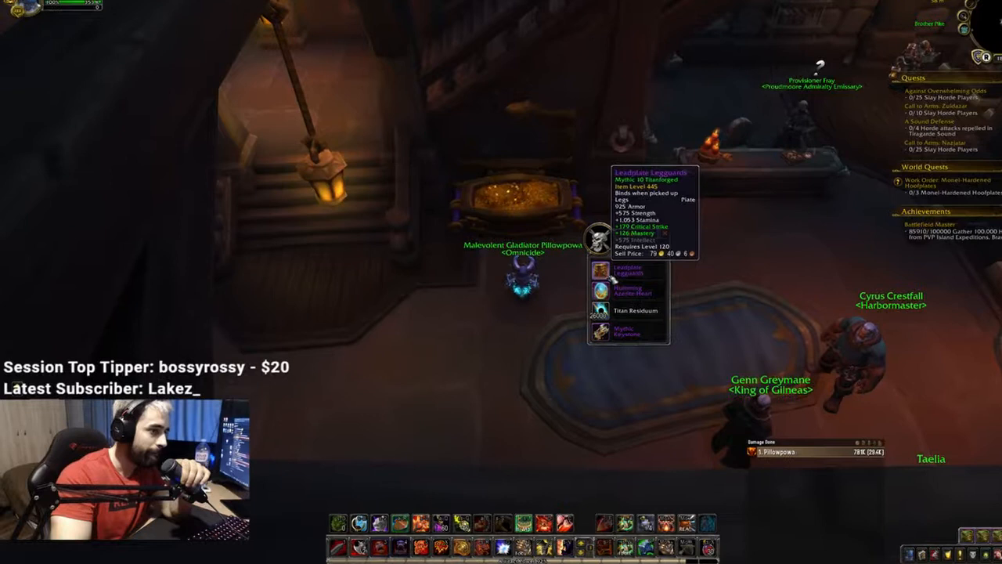